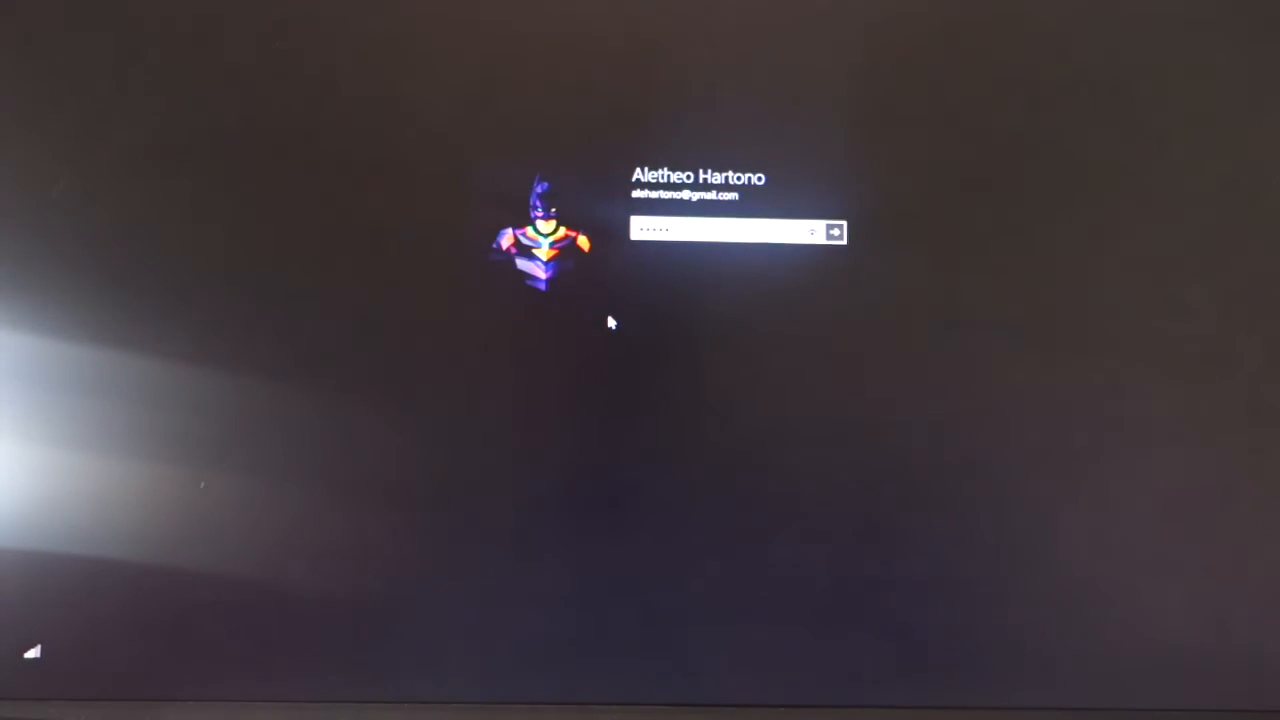
text(password)
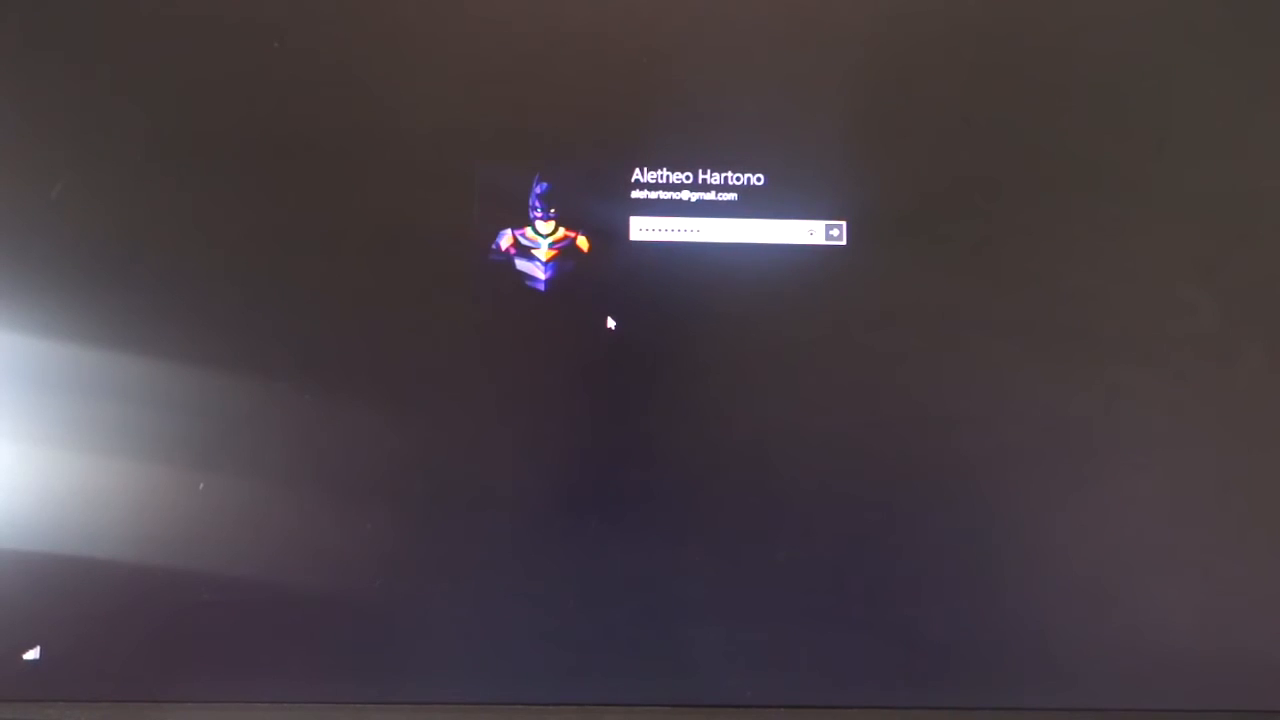